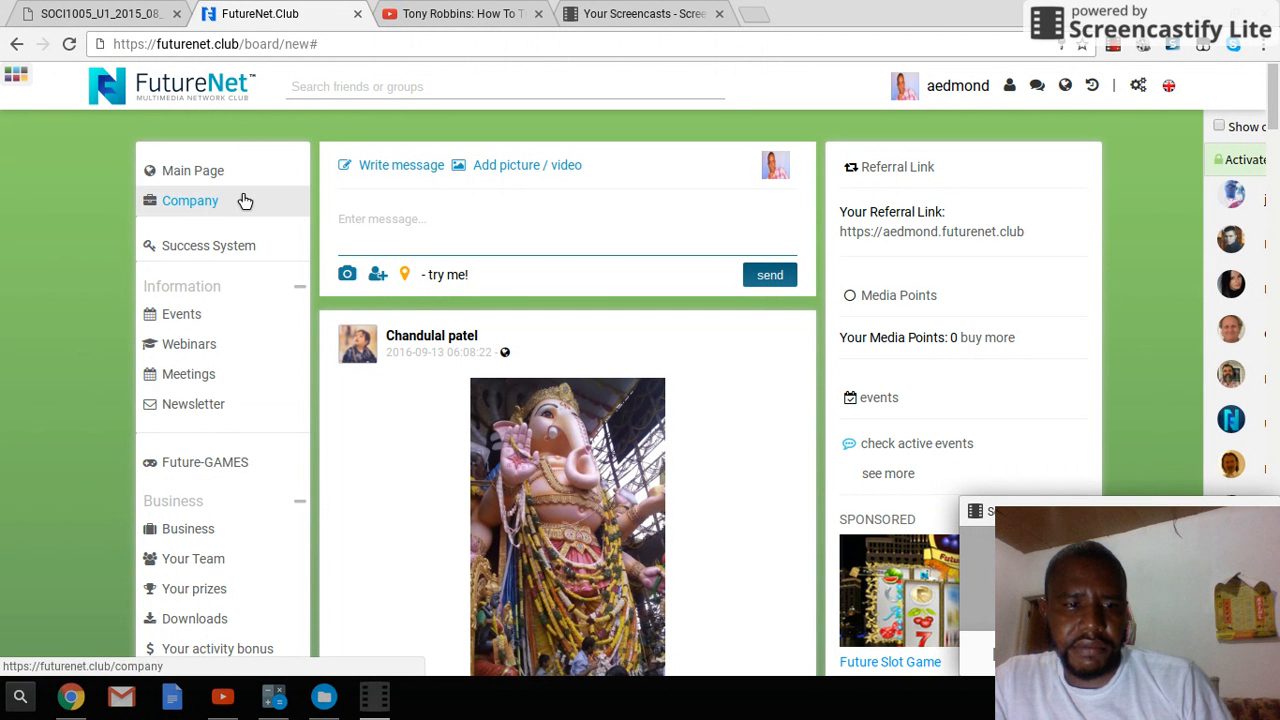
{"action": "mouse_move", "coordinate": [188, 374]}
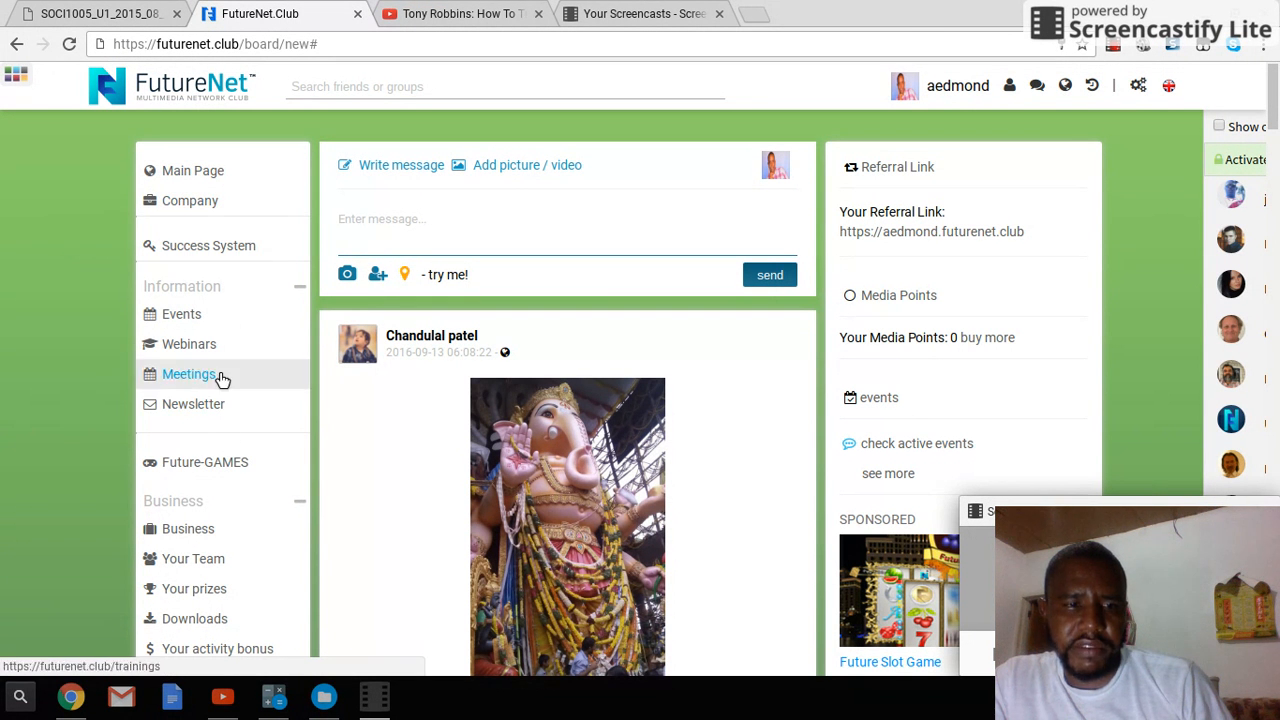
{"action": "mouse_move", "coordinate": [204, 462]}
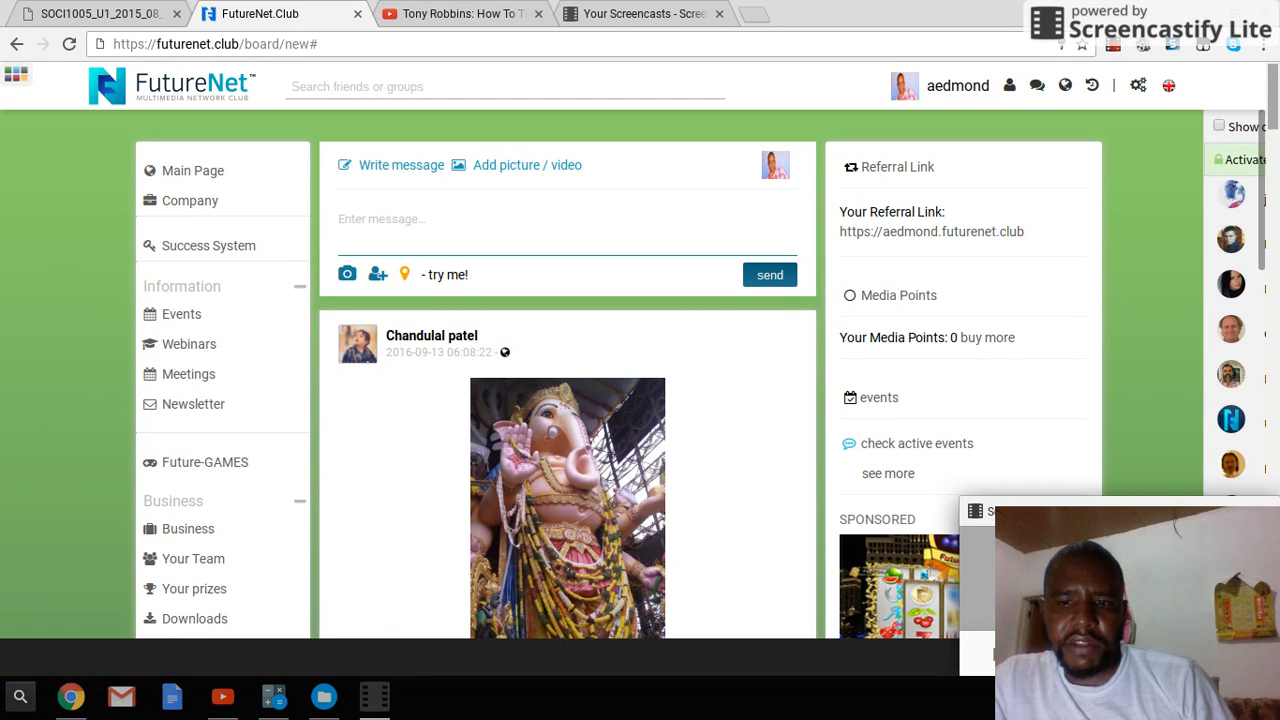
Open Your Team under Business to reach the Friends Tree Backoffice / Future Ad Pro page.
{"action": "scroll", "scroll_direction": "down", "scroll_amount": 3}
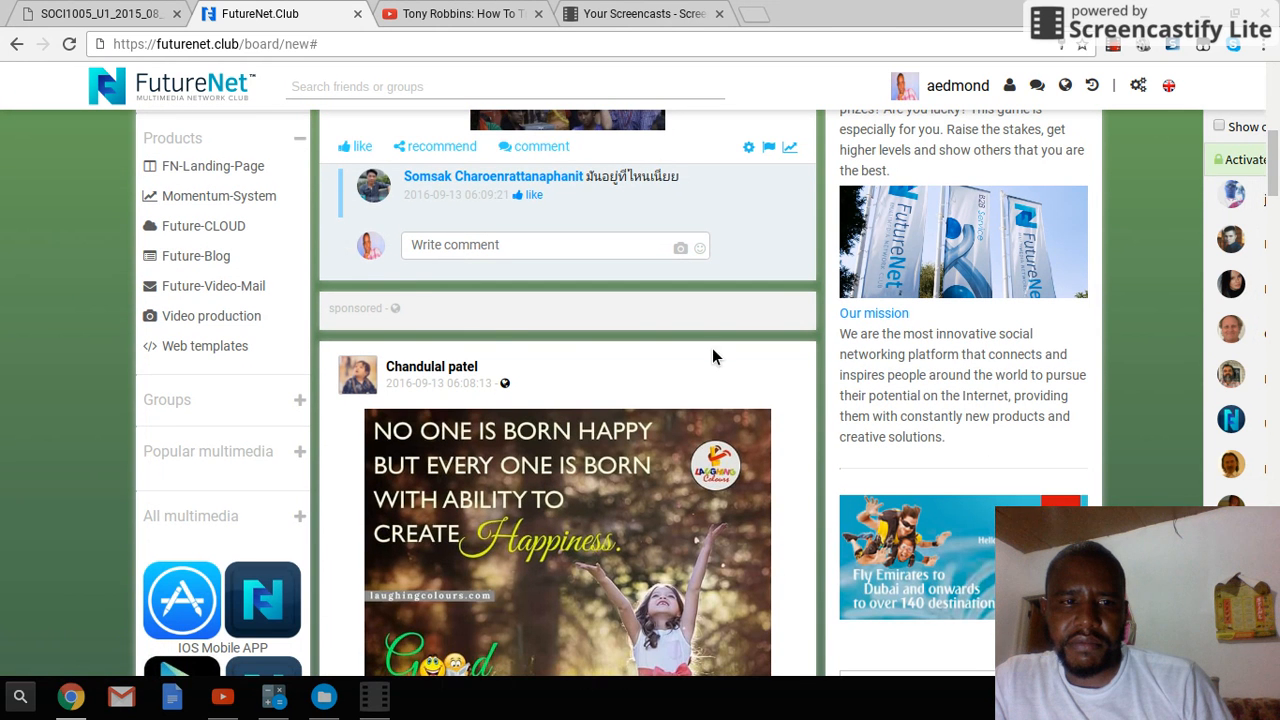
{"action": "scroll", "scroll_direction": "down", "scroll_amount": 3}
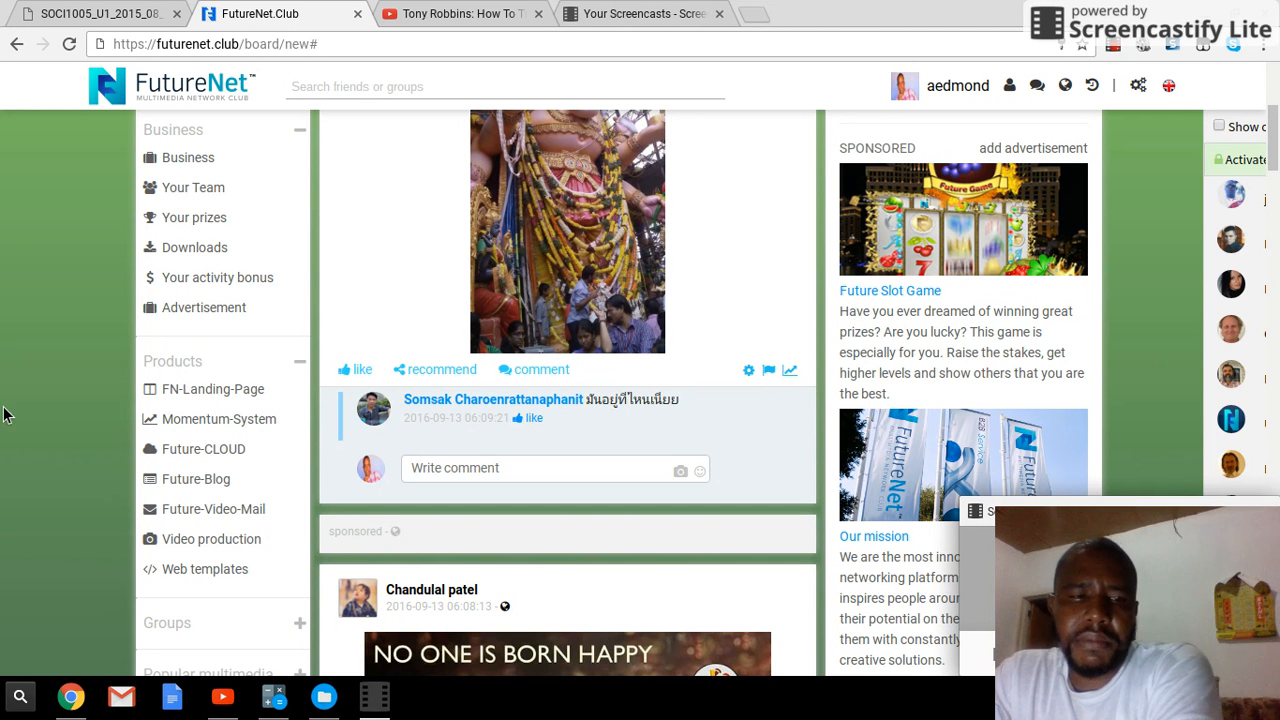
{"action": "mouse_move", "coordinate": [192, 188]}
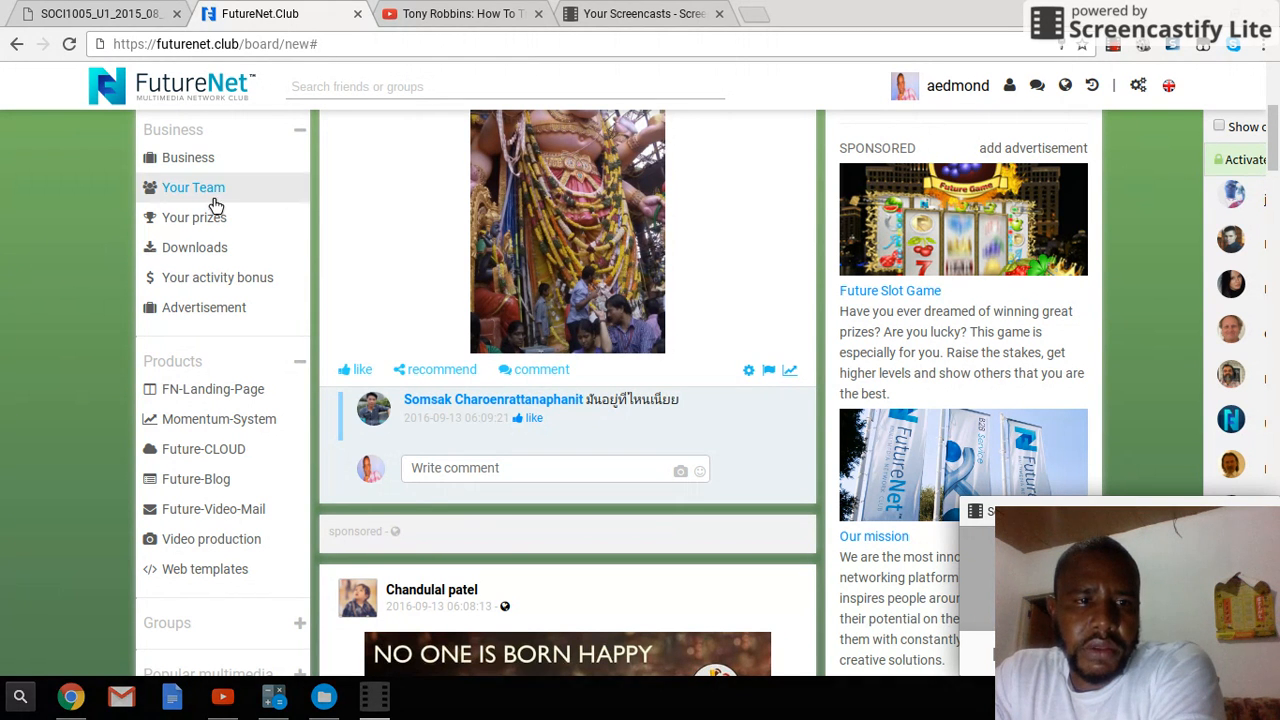
{"action": "left_click", "coordinate": [192, 188]}
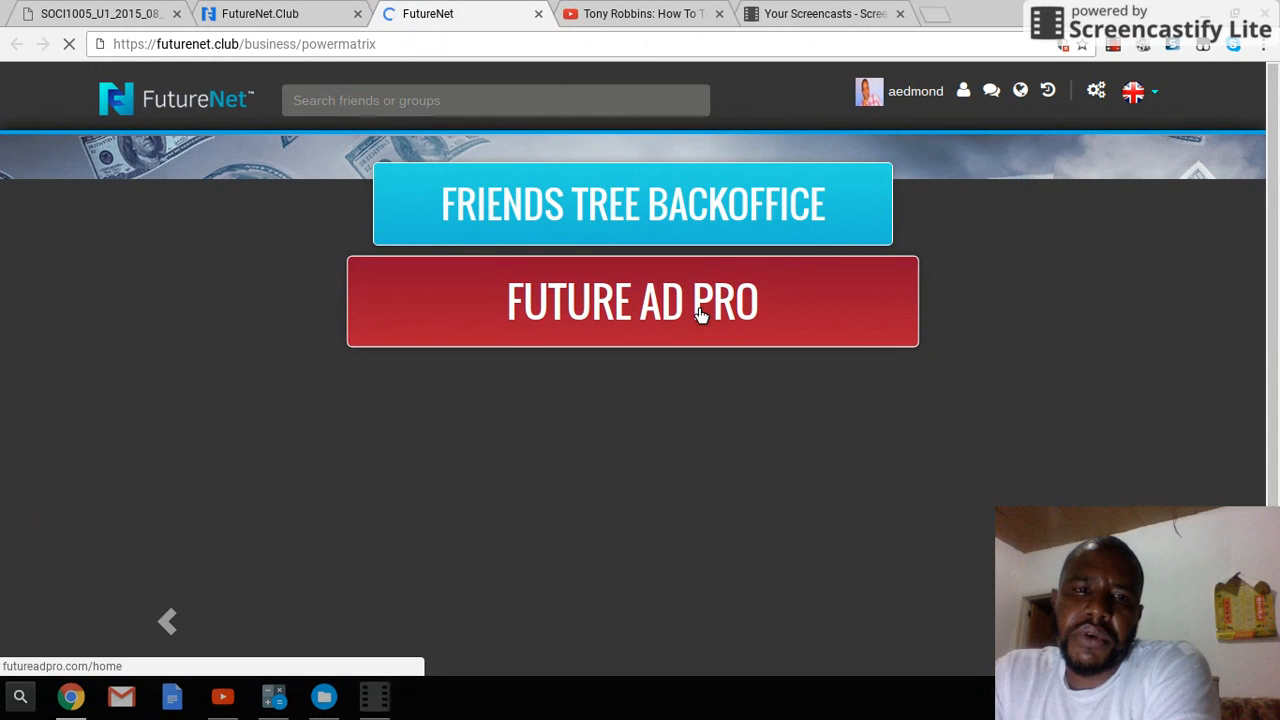
Enter the Future Ad Pro back office showing ad packs and account balances.
{"action": "left_click", "coordinate": [632, 300]}
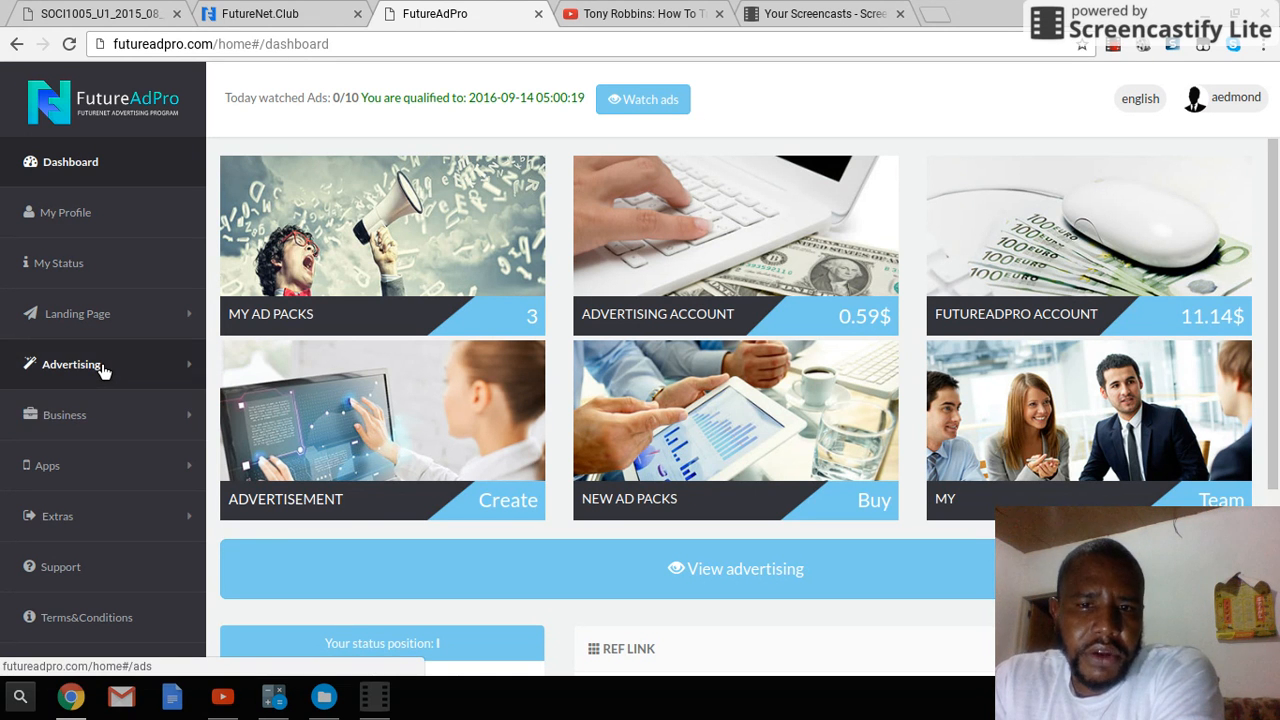
Go through Advertising and My Ad Packs to the Manage Advertising page.
{"action": "left_click", "coordinate": [72, 364]}
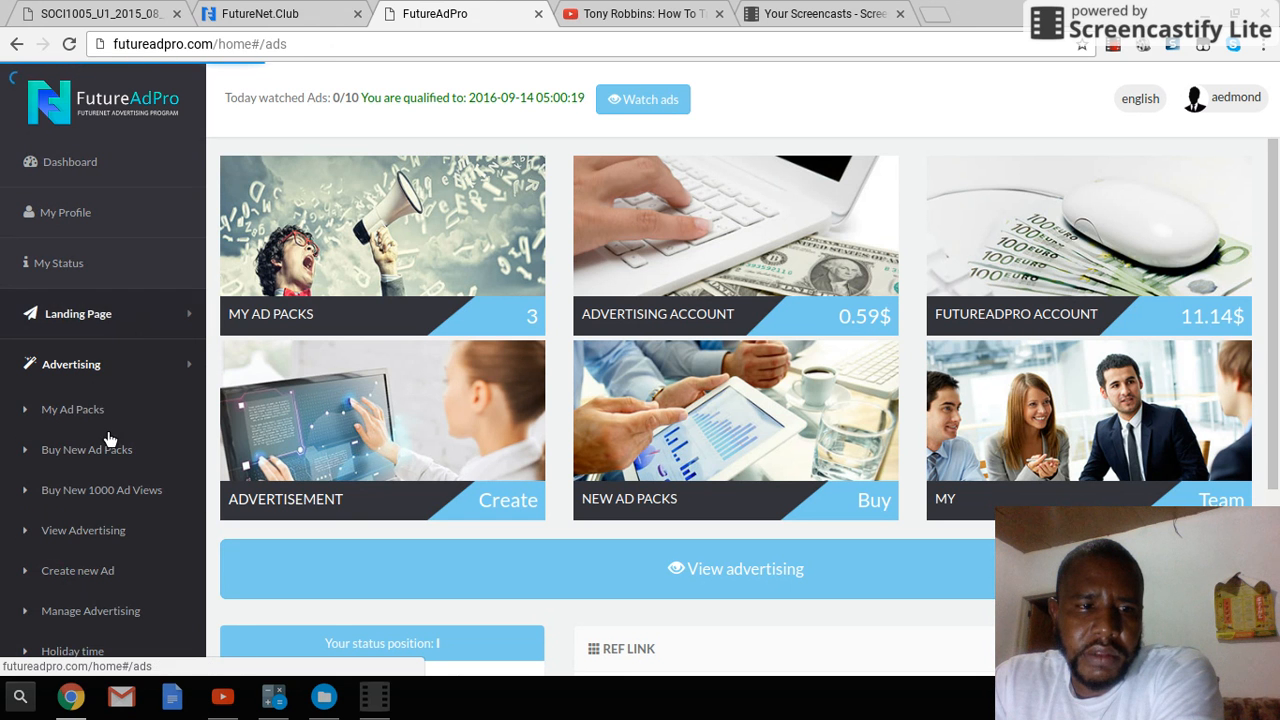
{"action": "left_click", "coordinate": [72, 408]}
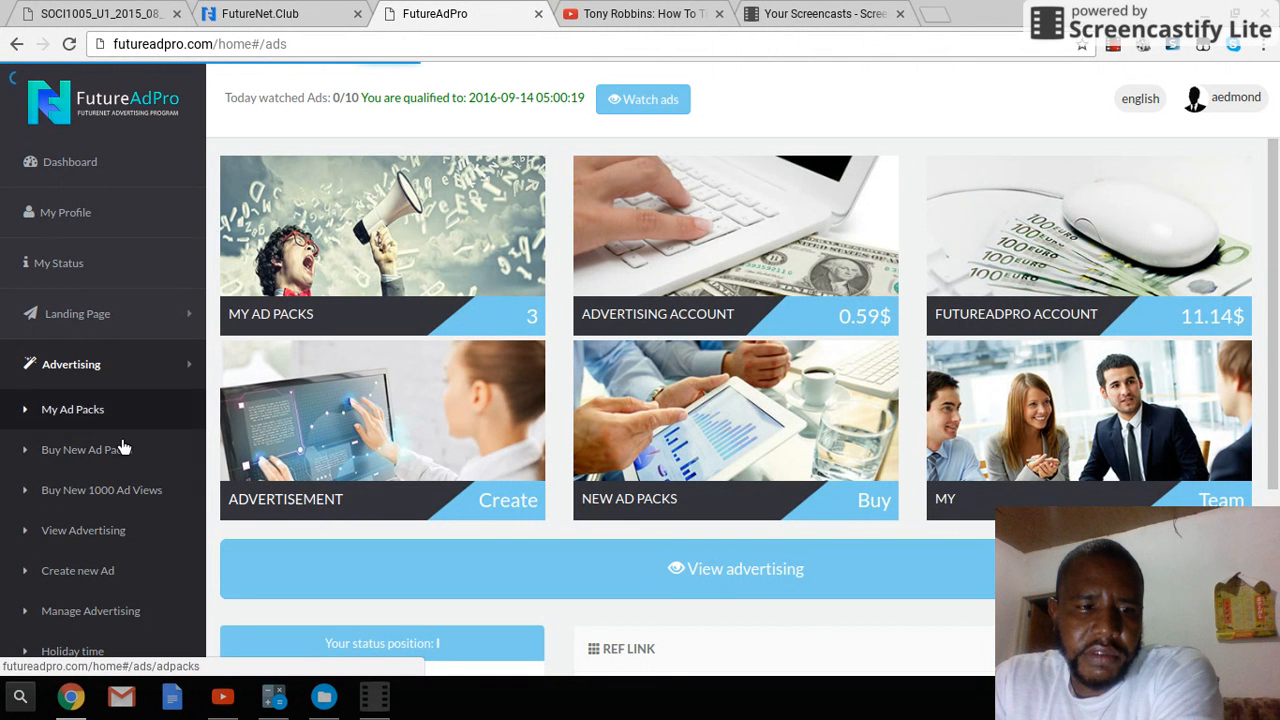
{"action": "left_click", "coordinate": [90, 610]}
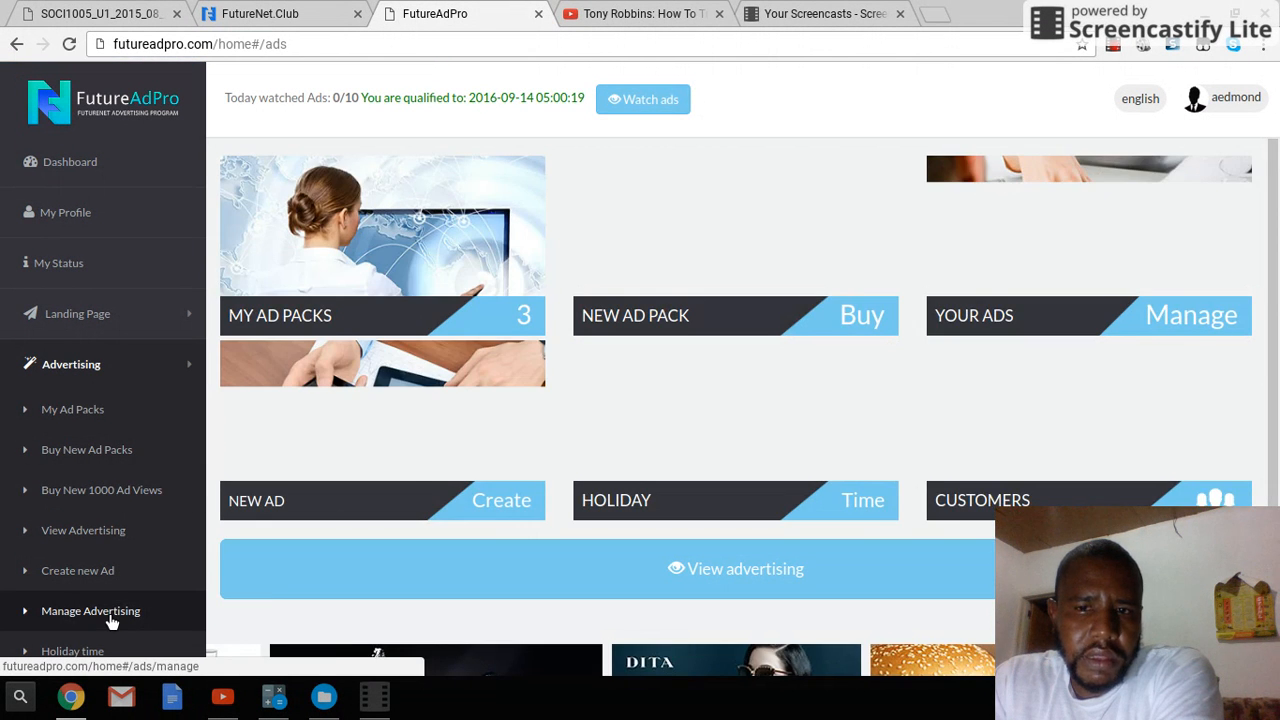
{"action": "left_click", "coordinate": [90, 610]}
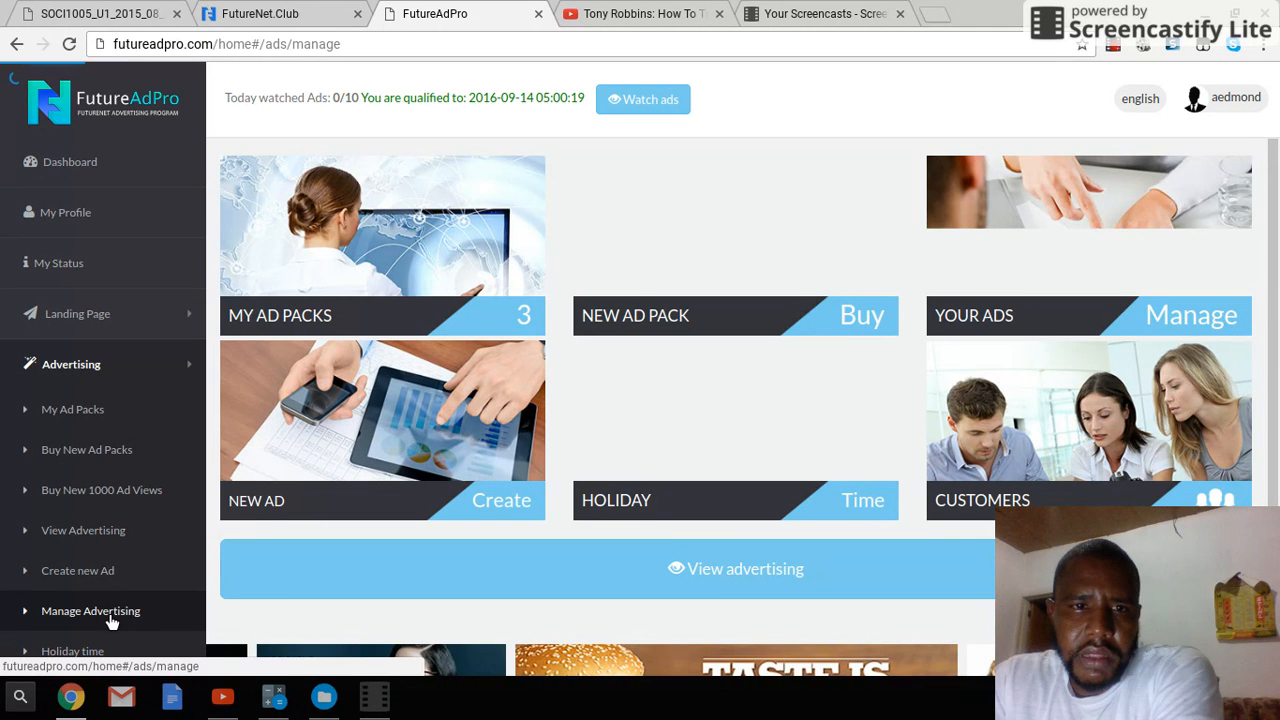
Load the managed ads list with 1500 views left and ads awaiting acceptance.
{"action": "left_click", "coordinate": [90, 610]}
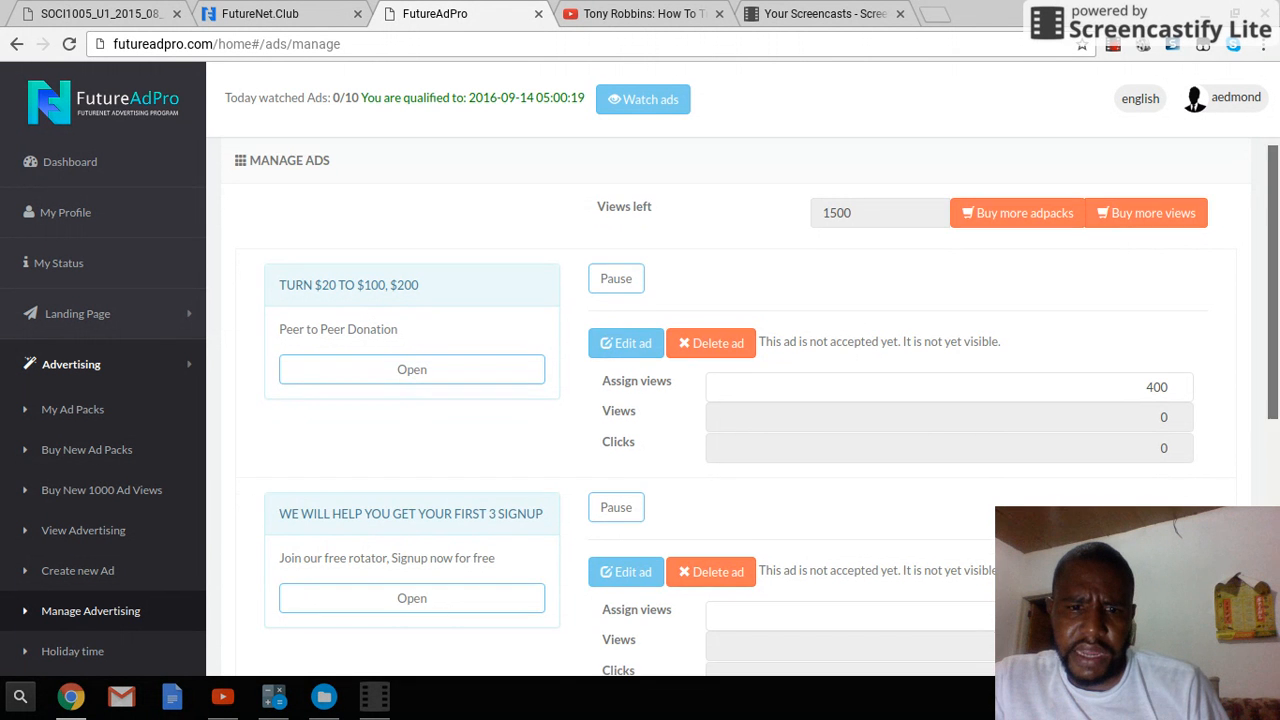
{"action": "scroll", "scroll_direction": "down", "scroll_amount": 3}
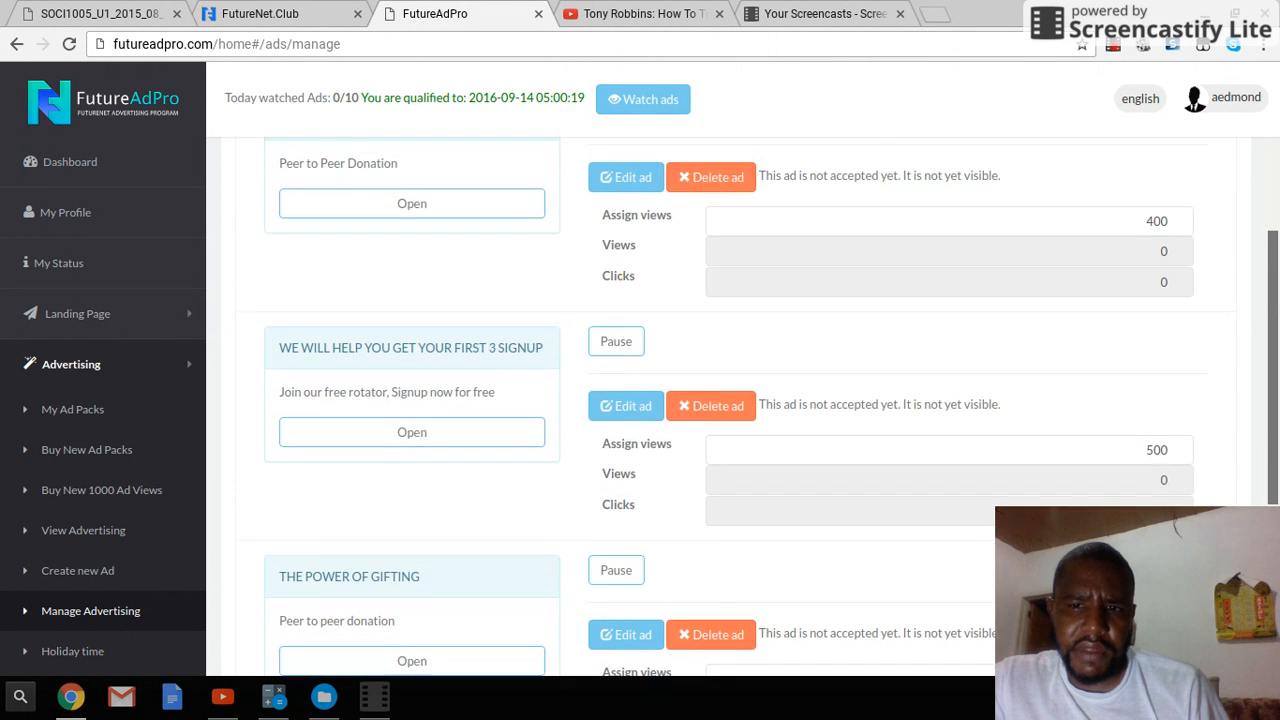
{"action": "scroll", "scroll_direction": "up", "scroll_amount": 3}
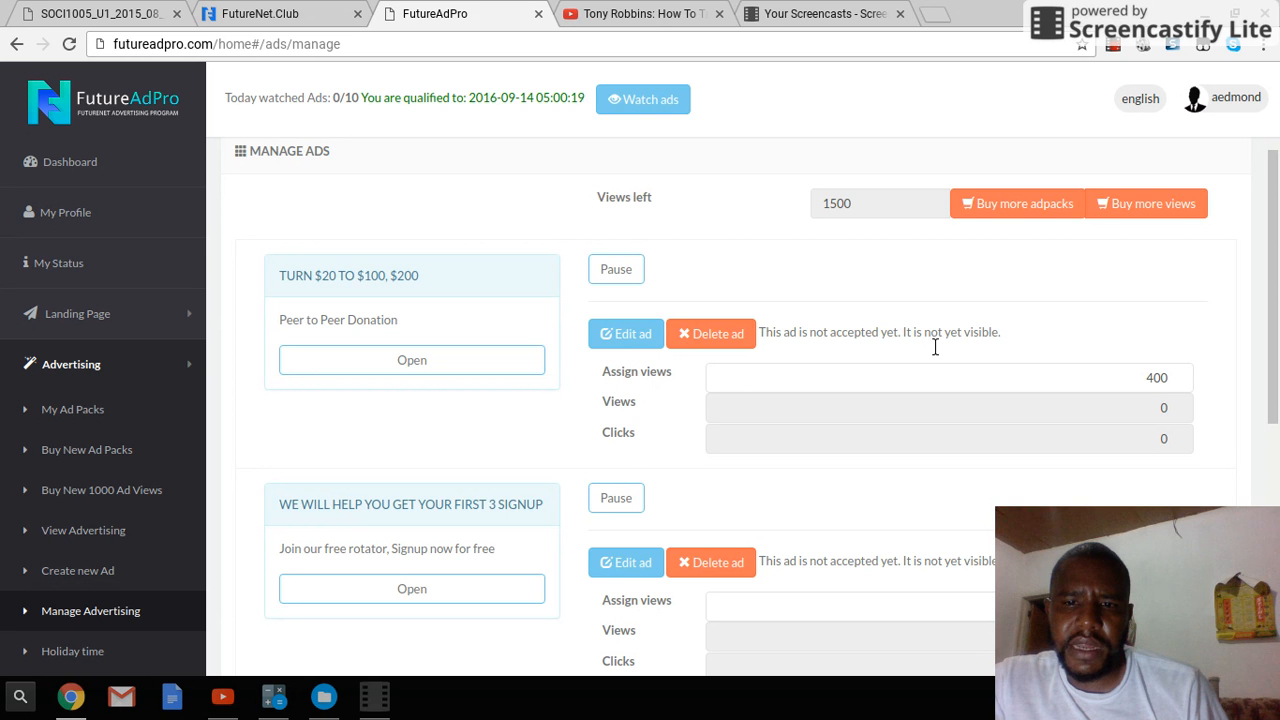
{"action": "mouse_move", "coordinate": [712, 332]}
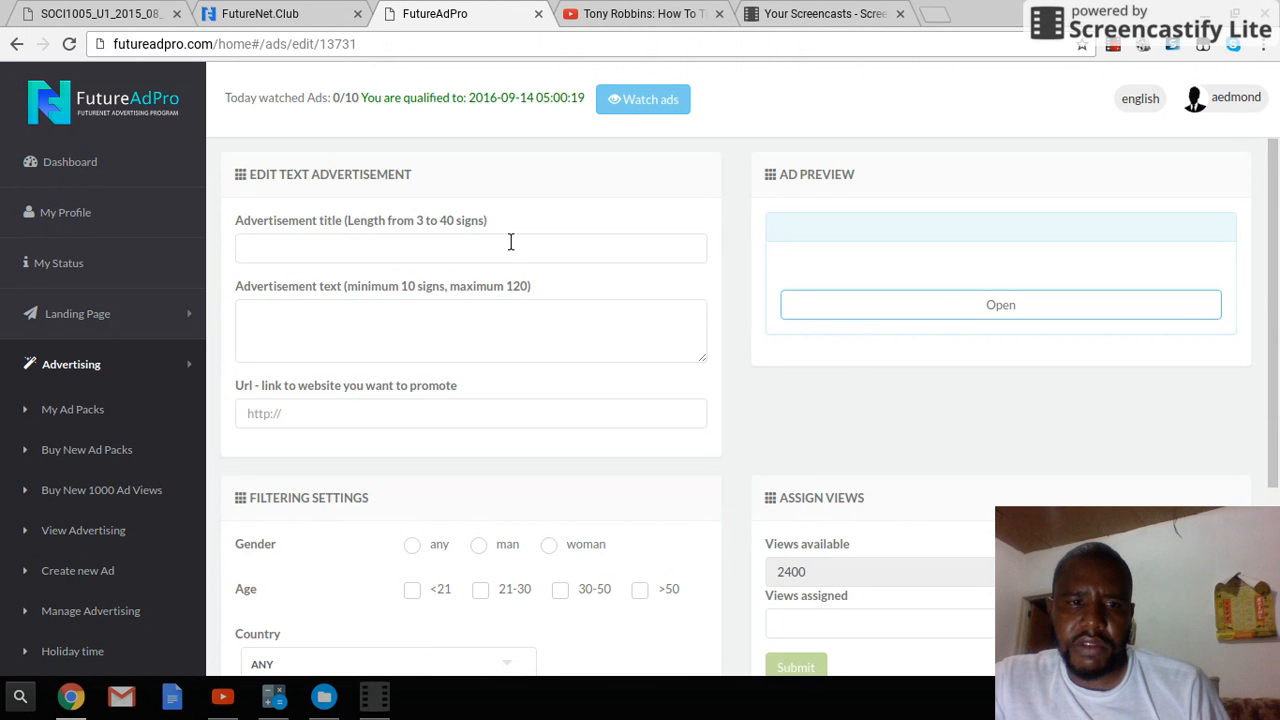
{"action": "mouse_move", "coordinate": [324, 376]}
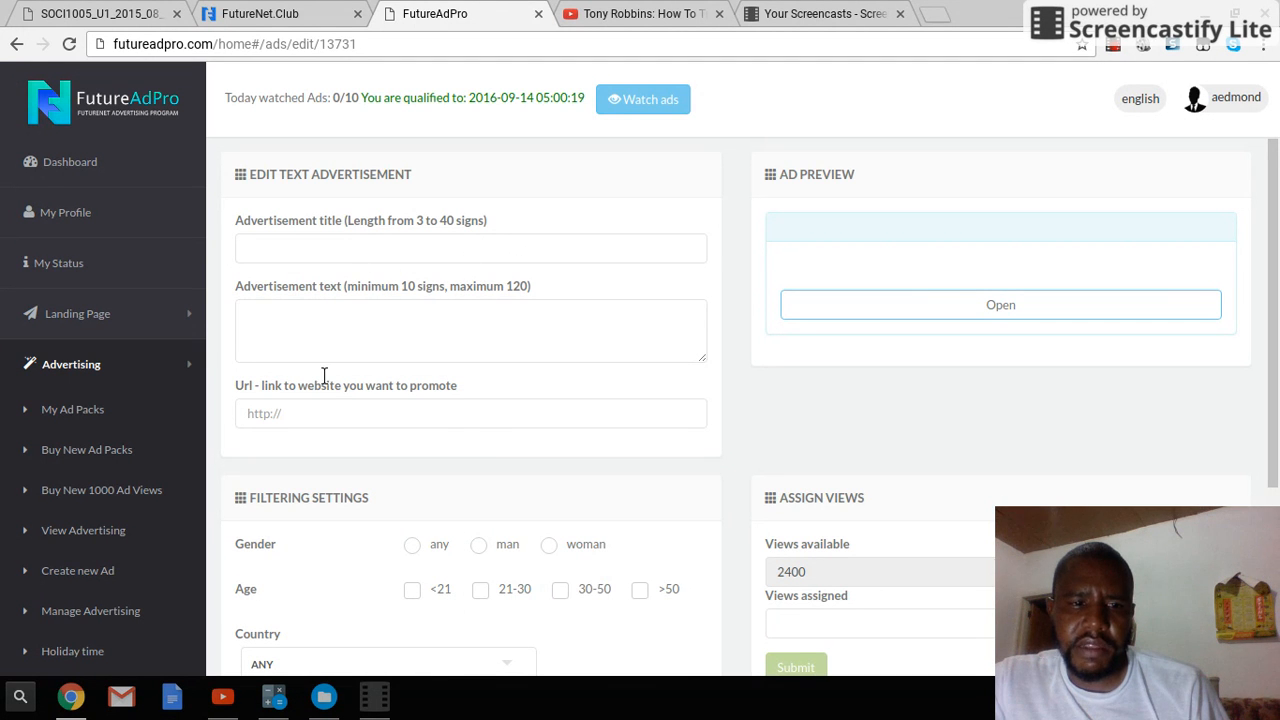
{"action": "mouse_move", "coordinate": [906, 336]}
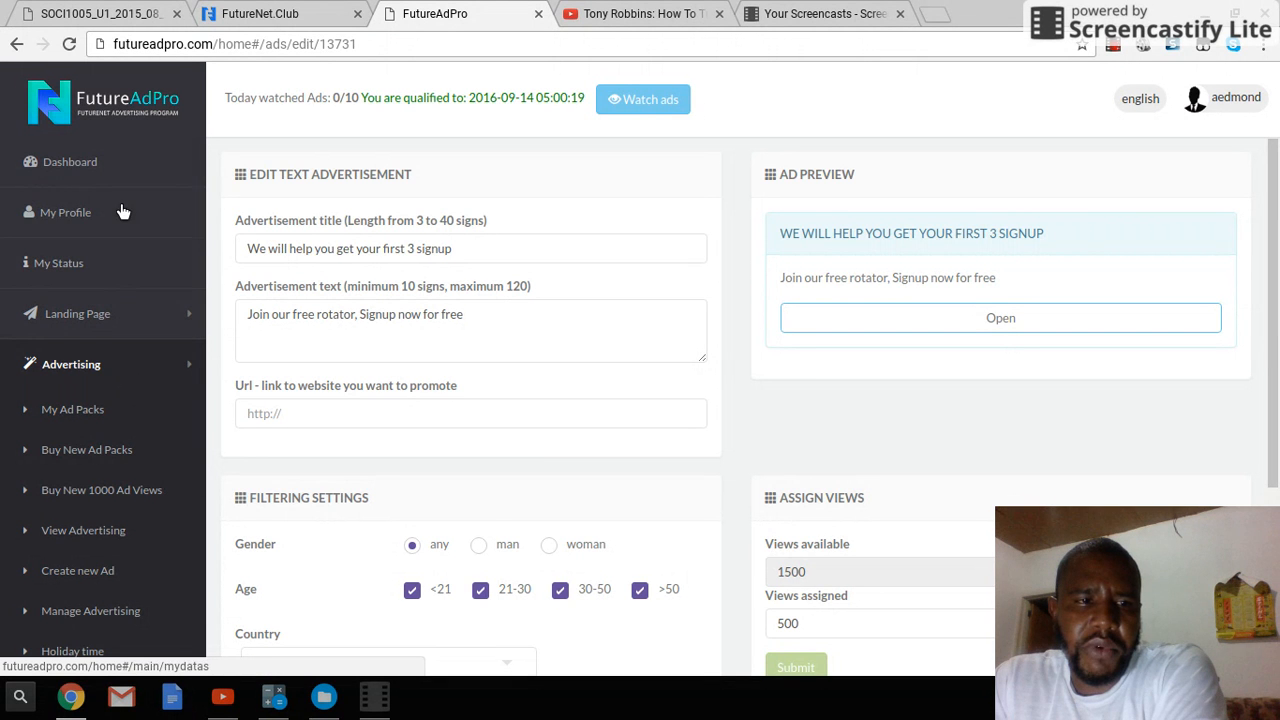
Return from the signup ad's edit form to the main dashboard.
{"action": "left_click", "coordinate": [70, 160]}
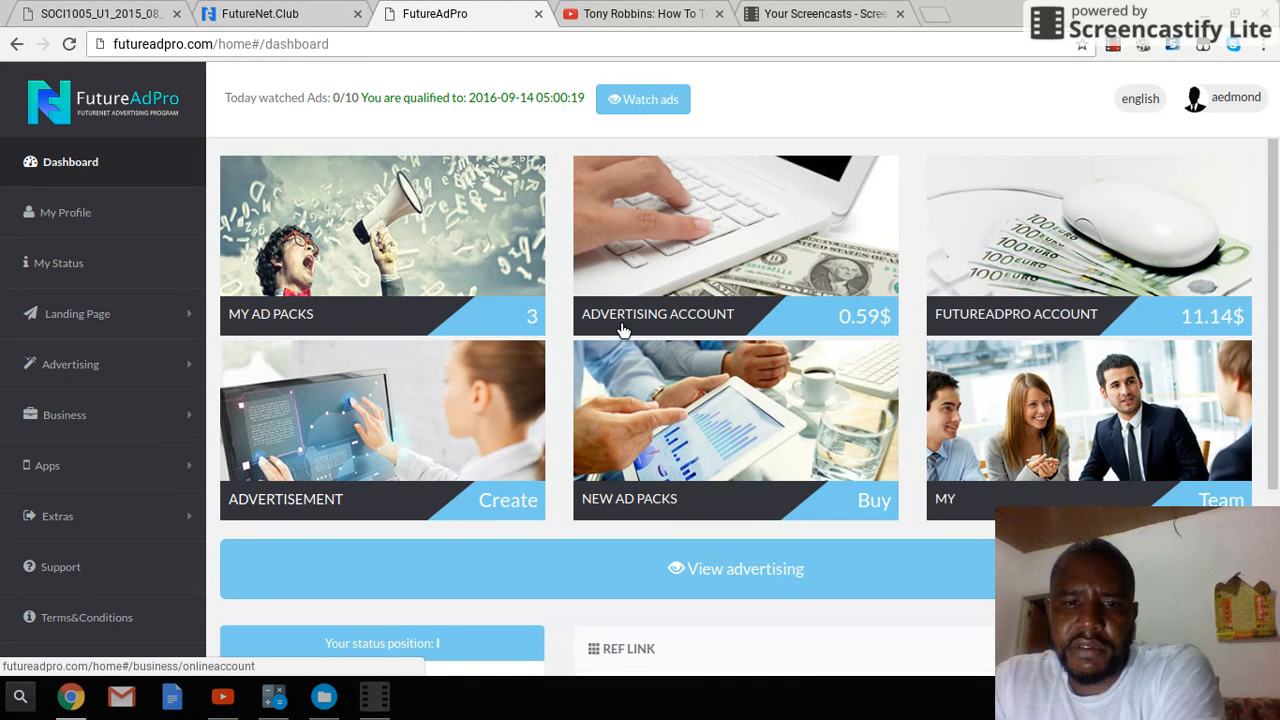
{"action": "mouse_move", "coordinate": [898, 322]}
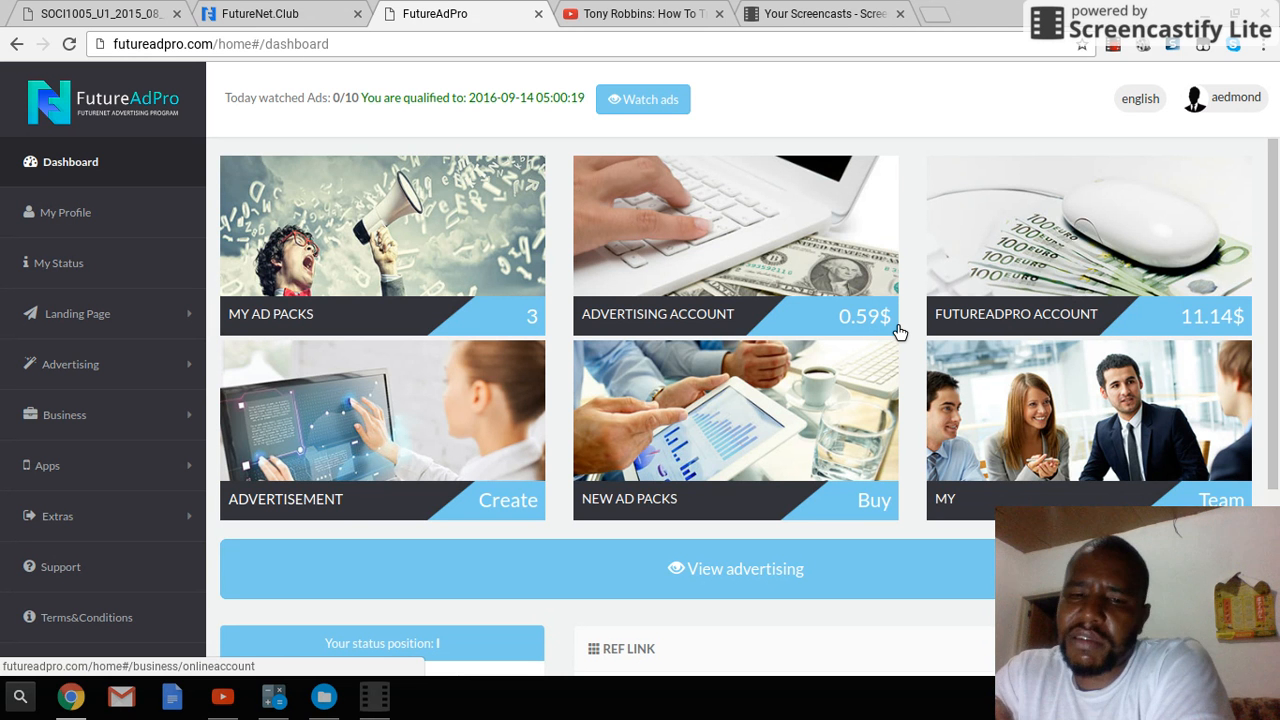
Expand the Business sidebar section listing My Team and My Online Account.
{"action": "left_click", "coordinate": [64, 414]}
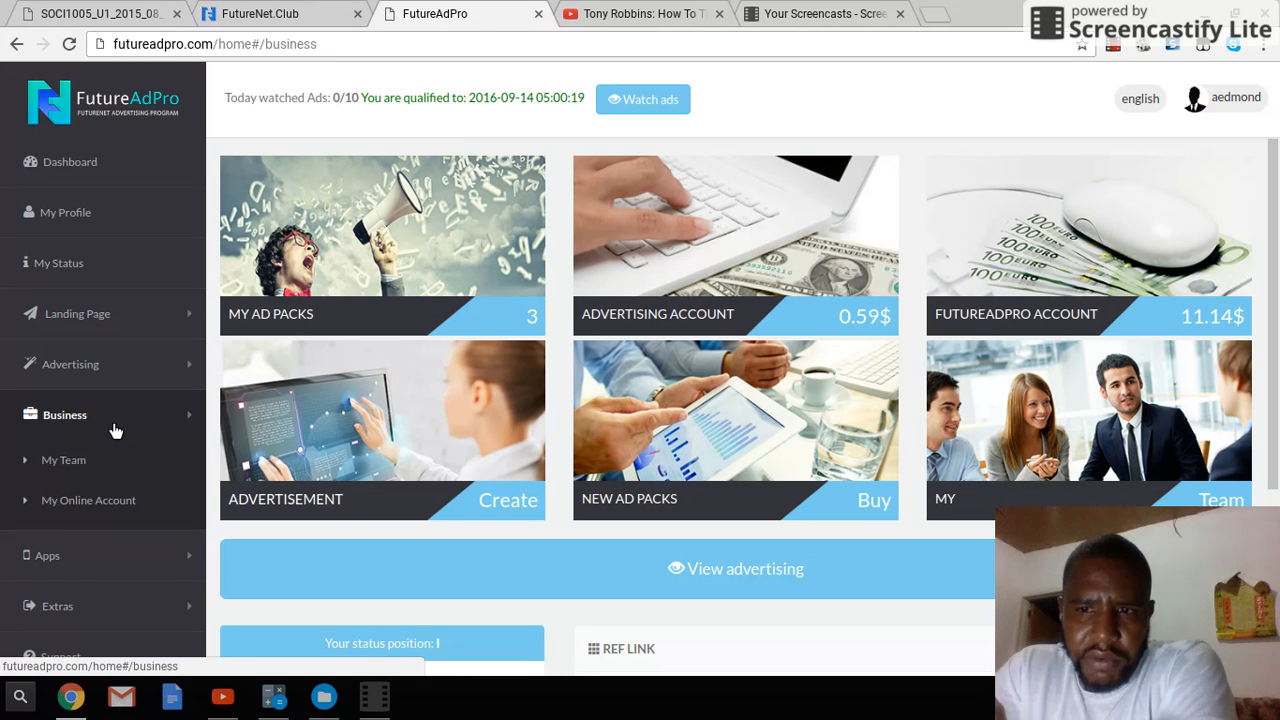
Show the business overview with 11.14$ account, 11.73$ commissions and 0.00$ payout.
{"action": "left_click", "coordinate": [64, 414]}
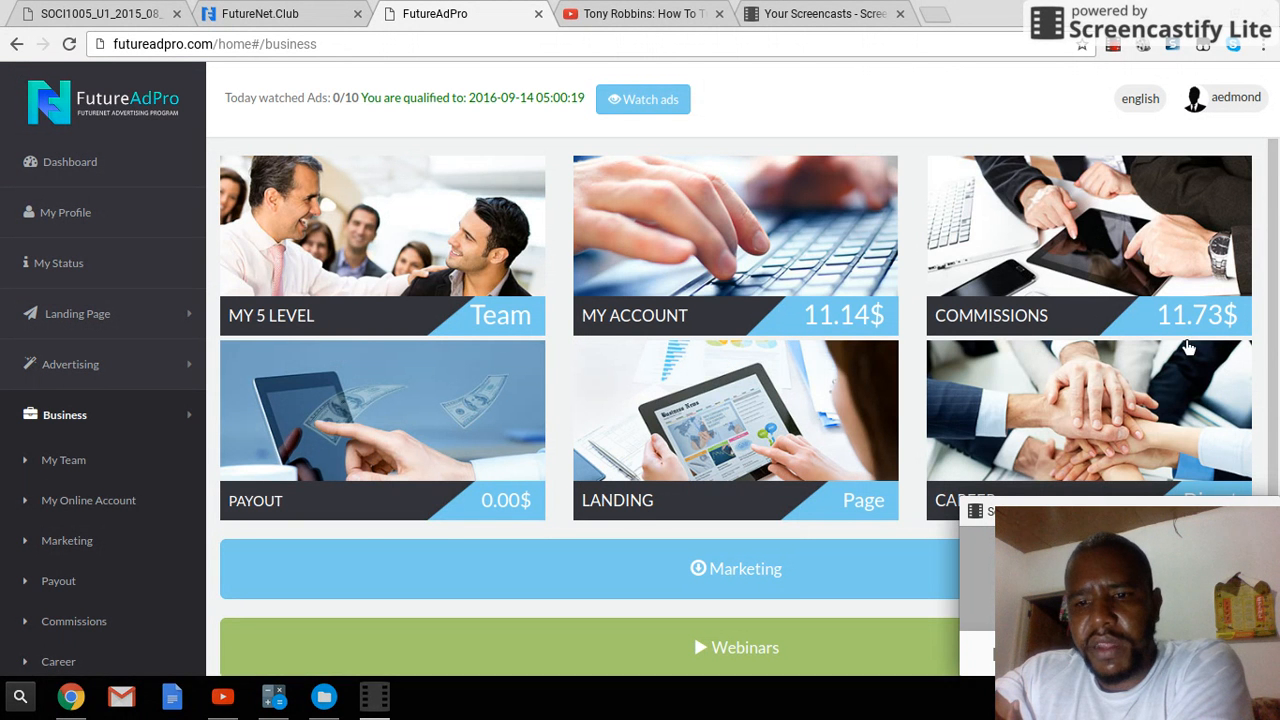
{"action": "mouse_move", "coordinate": [1044, 476]}
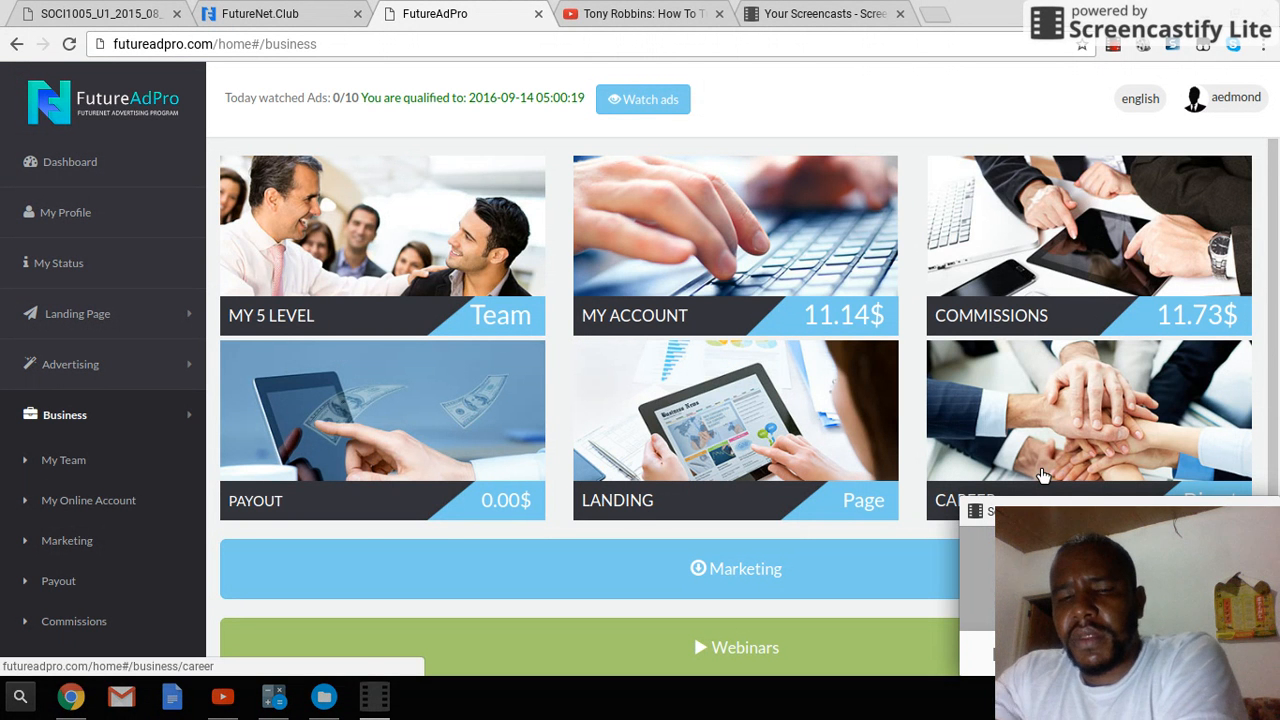